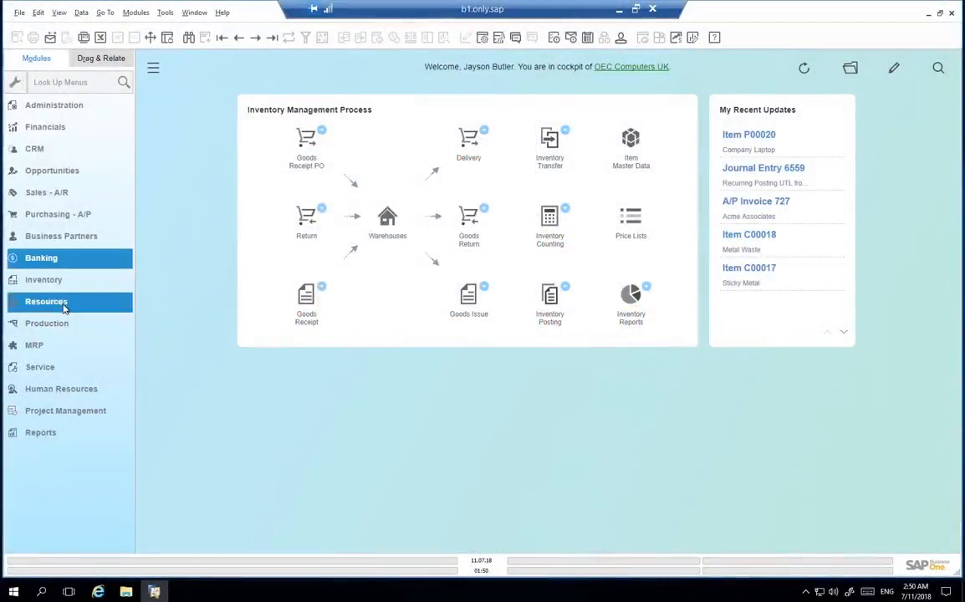
Step: Open a new Resource Master Data record from the Resources module
click(46, 301)
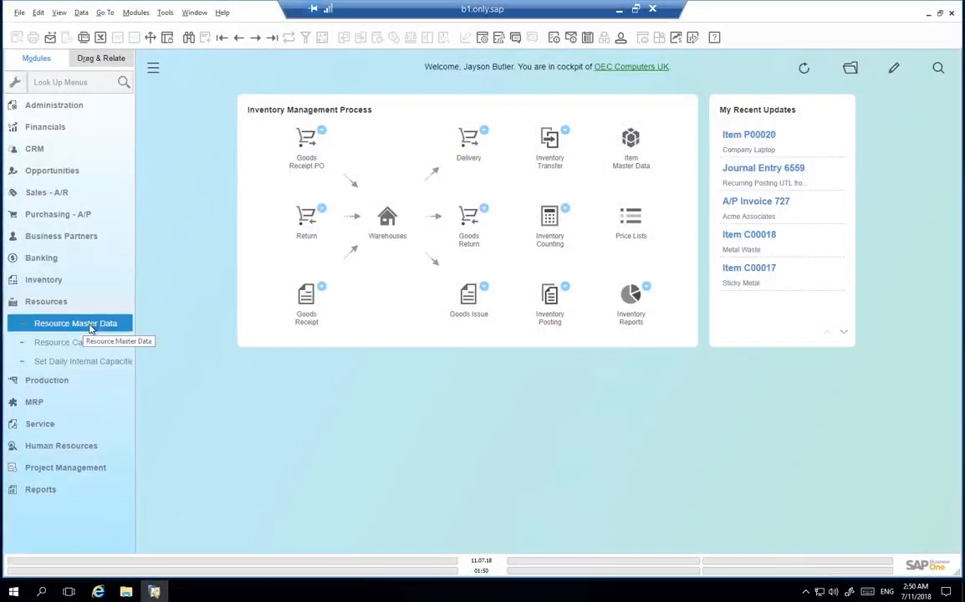
click(75, 323)
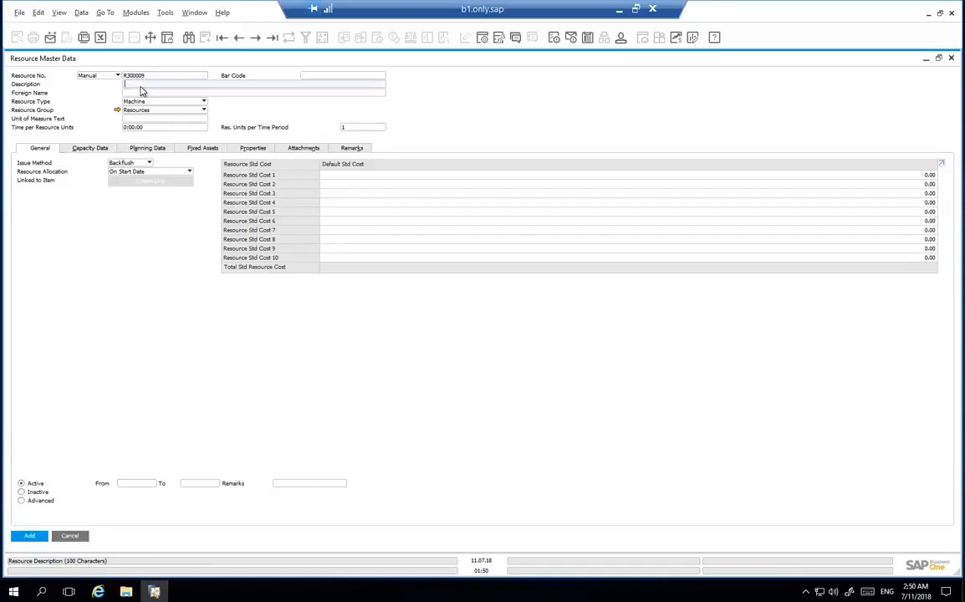
Step: Enter 'Cutting Machine' as the description of resource R300009
text(Cu)
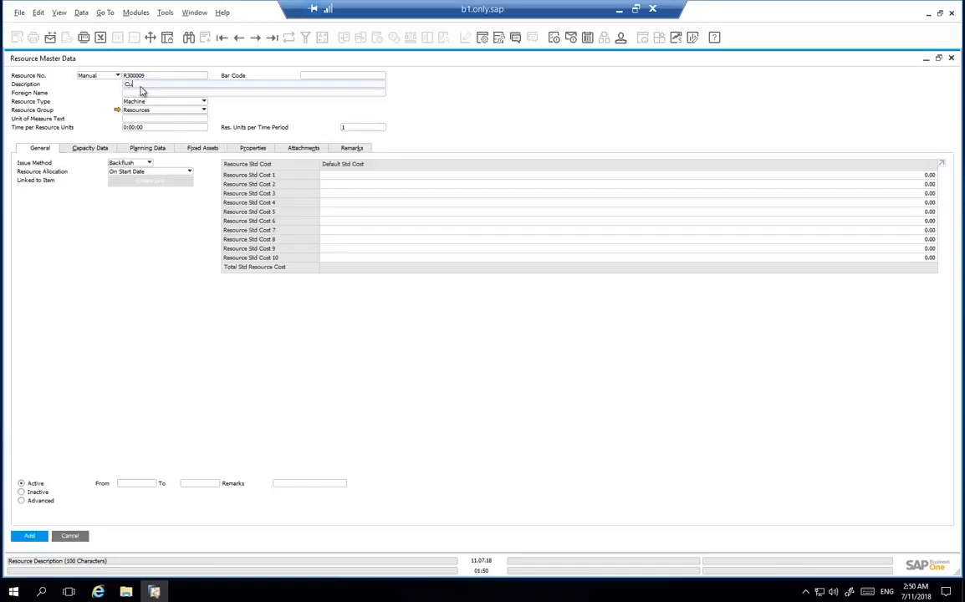
text(Cutting Machi)
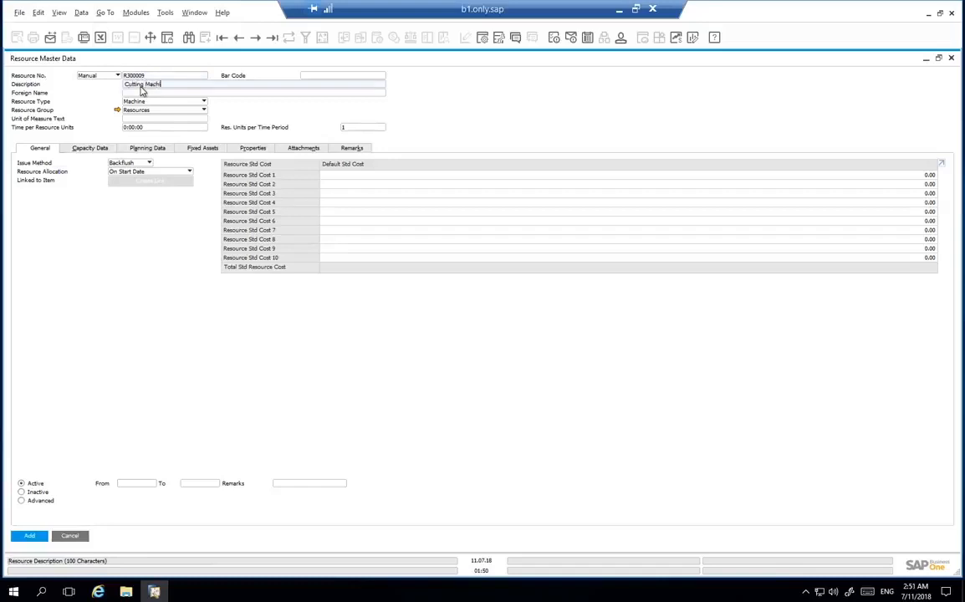
text(e)
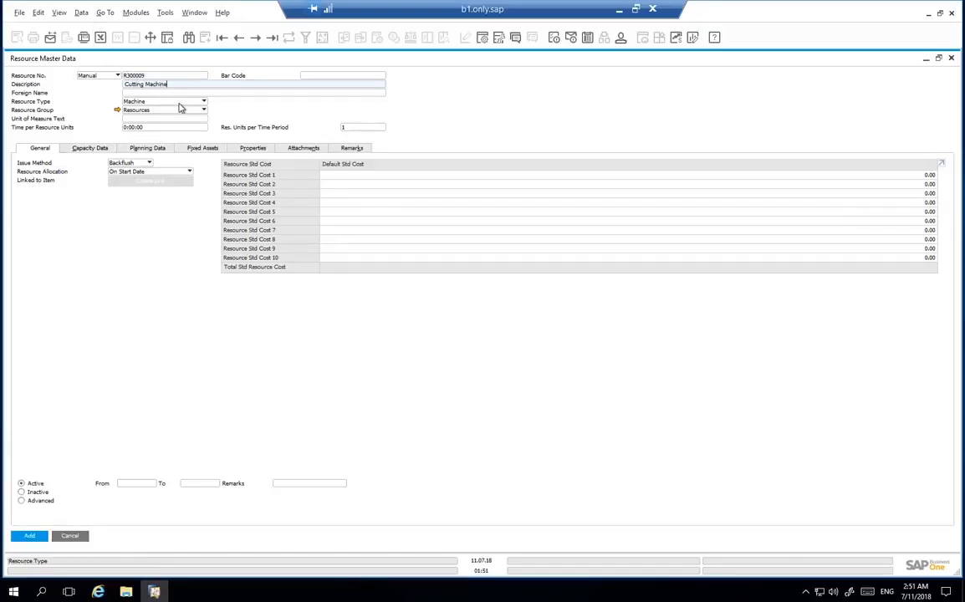
click(203, 110)
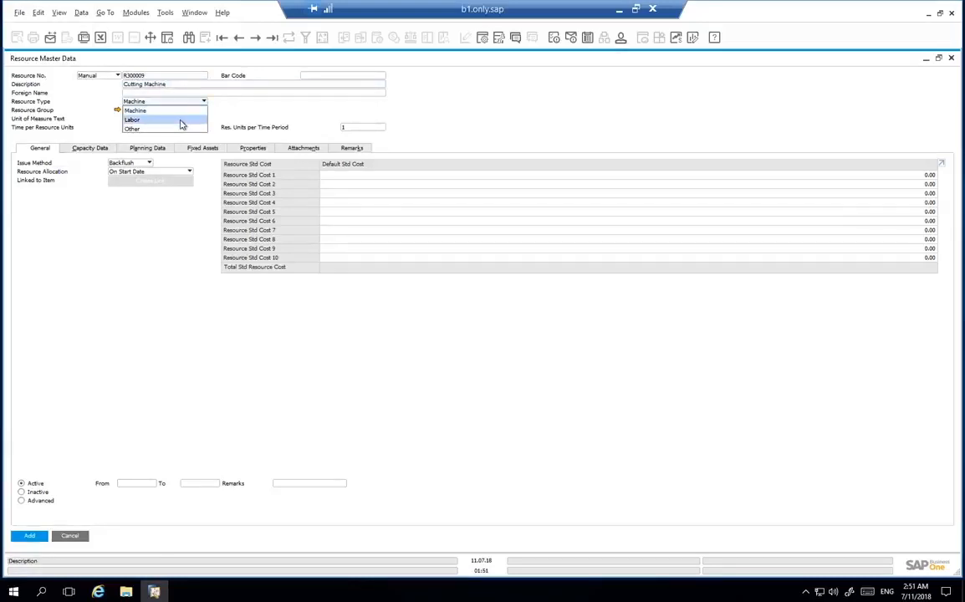
click(202, 148)
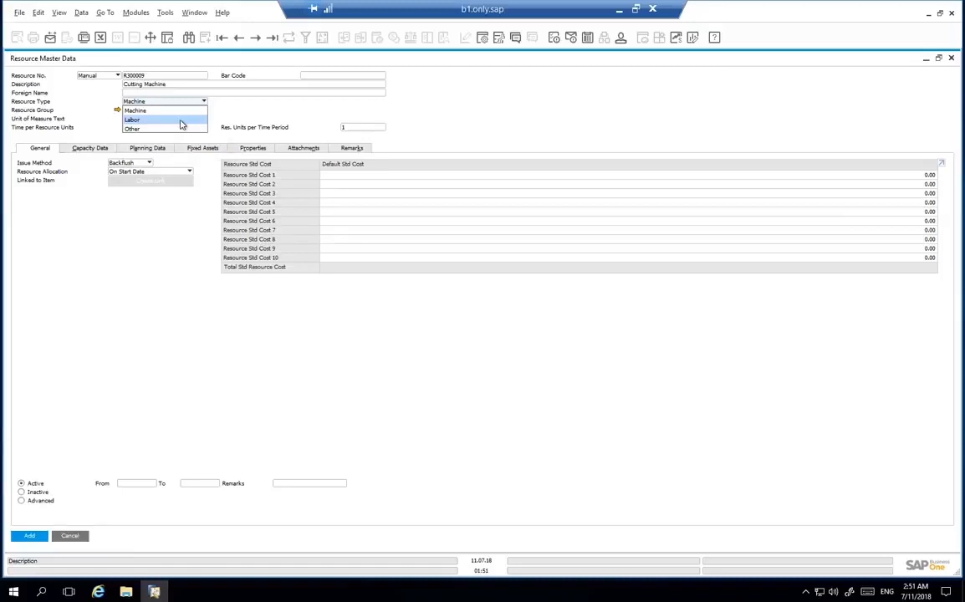
click(137, 110)
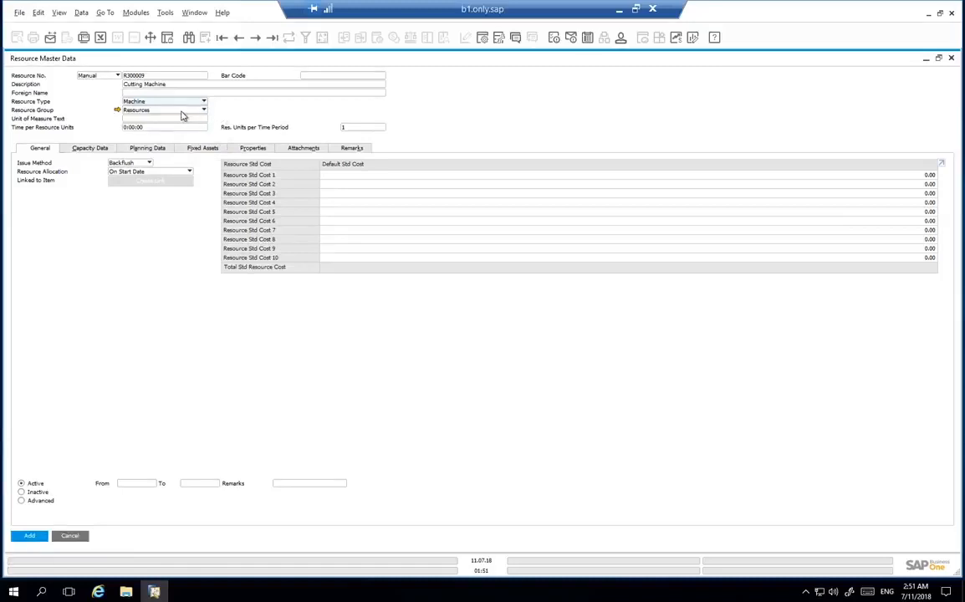
Step: Assign the resource to the Cutting group and accept its inherited standard costs
click(203, 109)
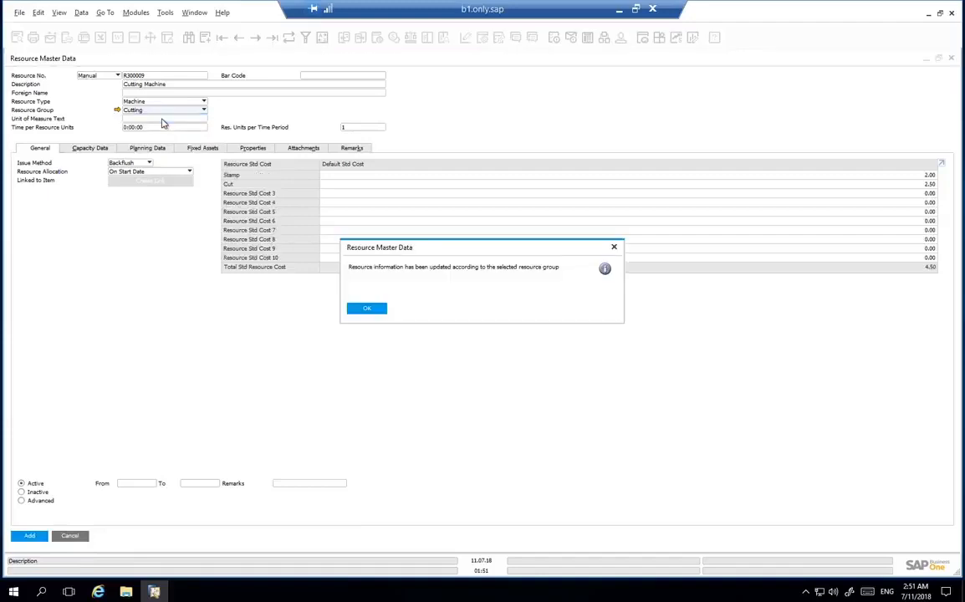
click(366, 307)
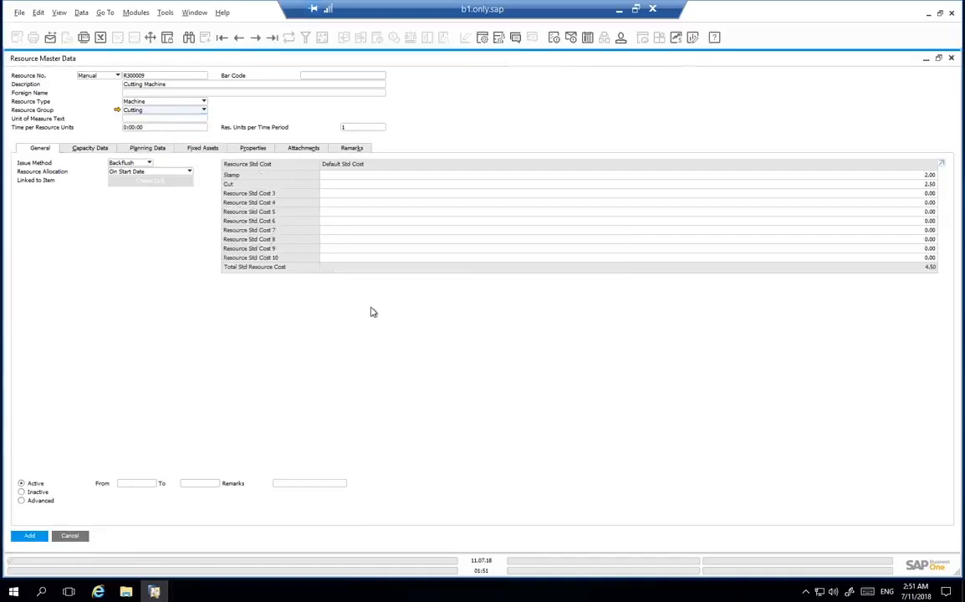